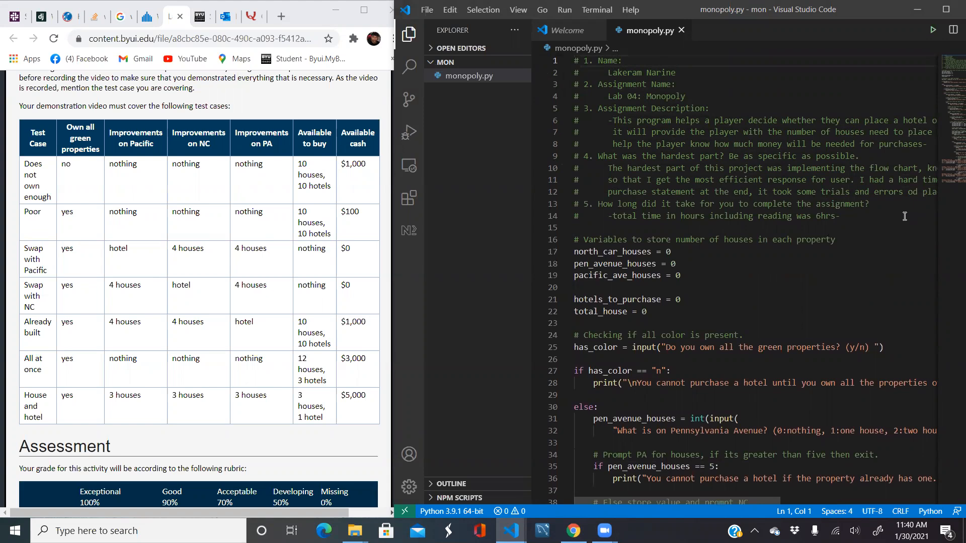
mouse_move(928, 120)
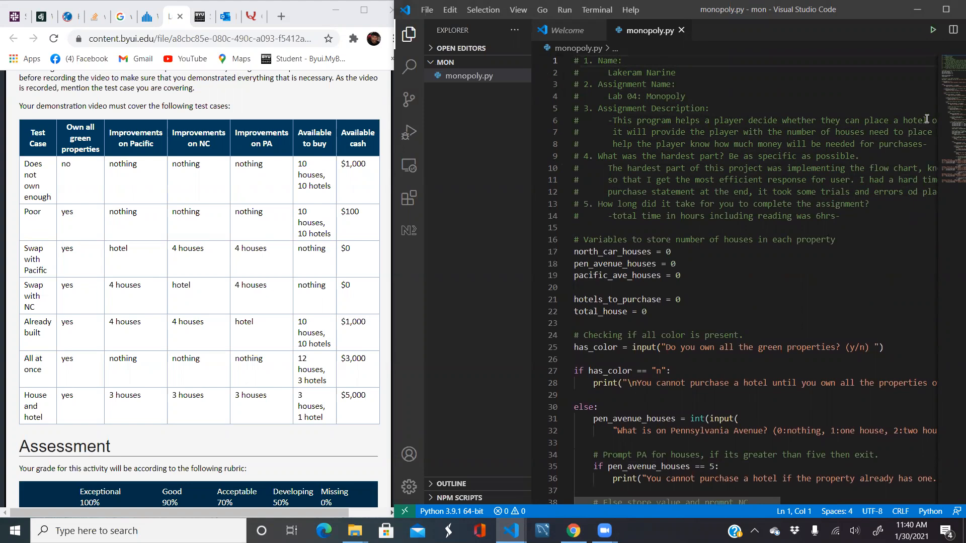
mouse_move(931, 29)
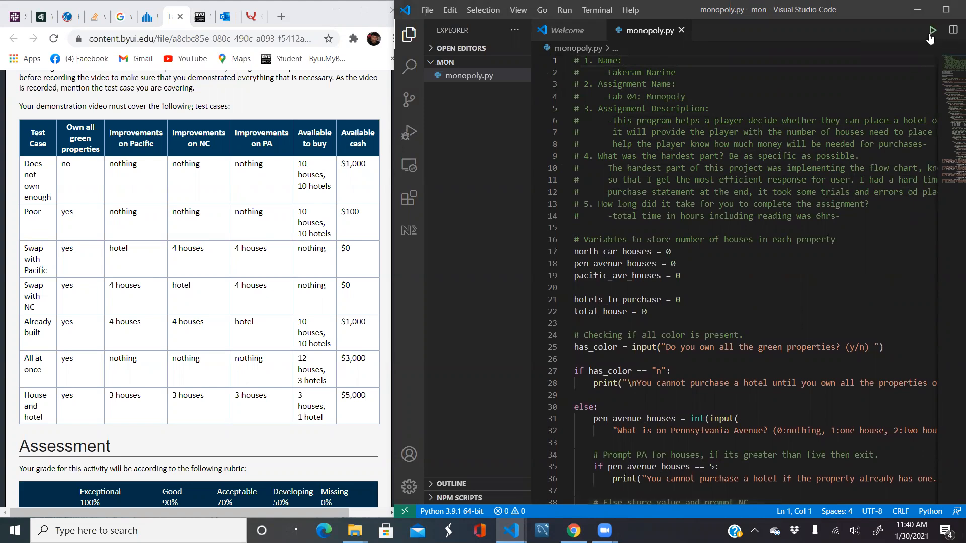
Run monopoly.py and answer n to owning all green properties, ending the purchase check.
click(932, 29)
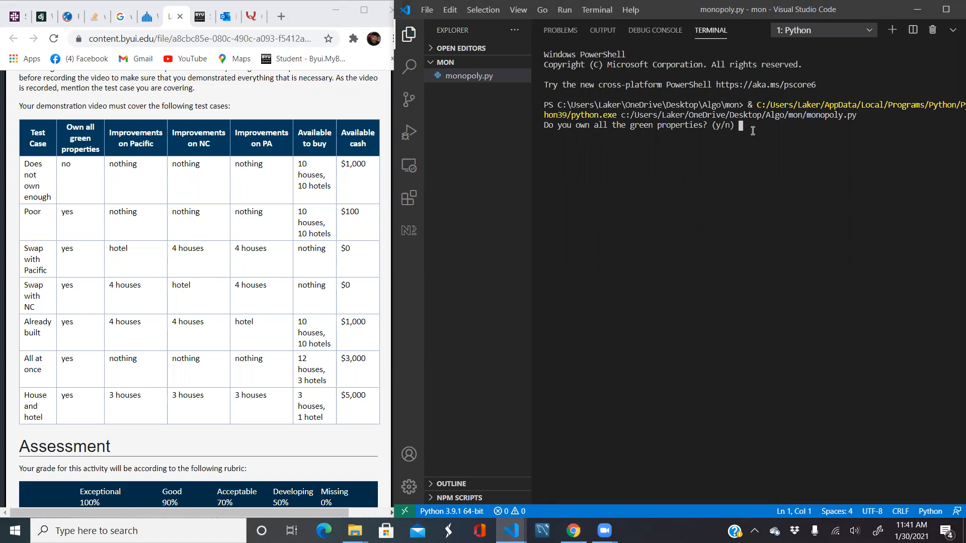
text(n)
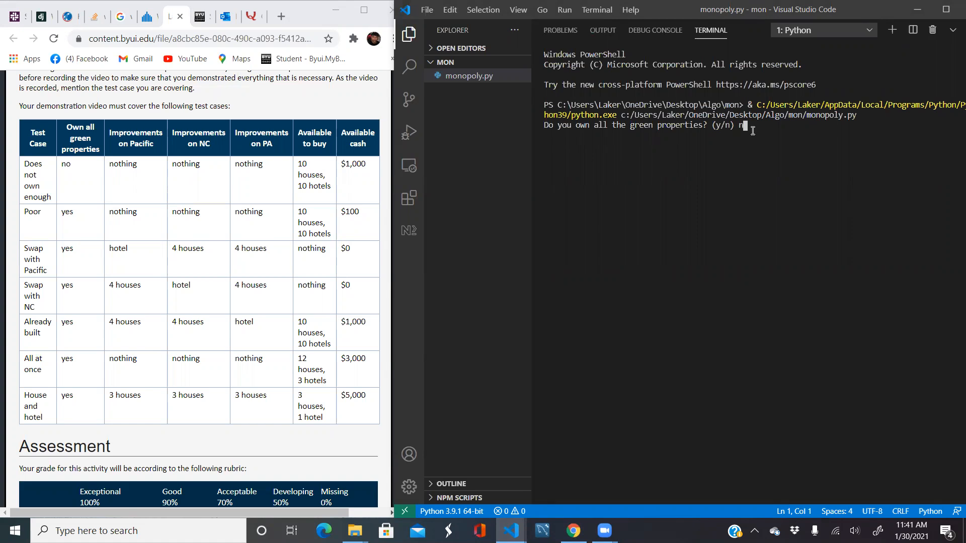
key(Enter)
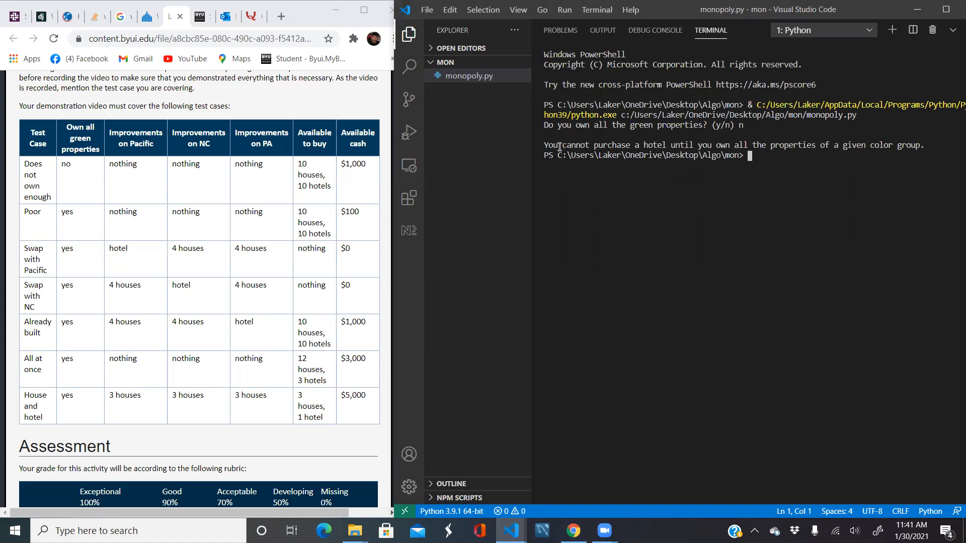
mouse_move(932, 29)
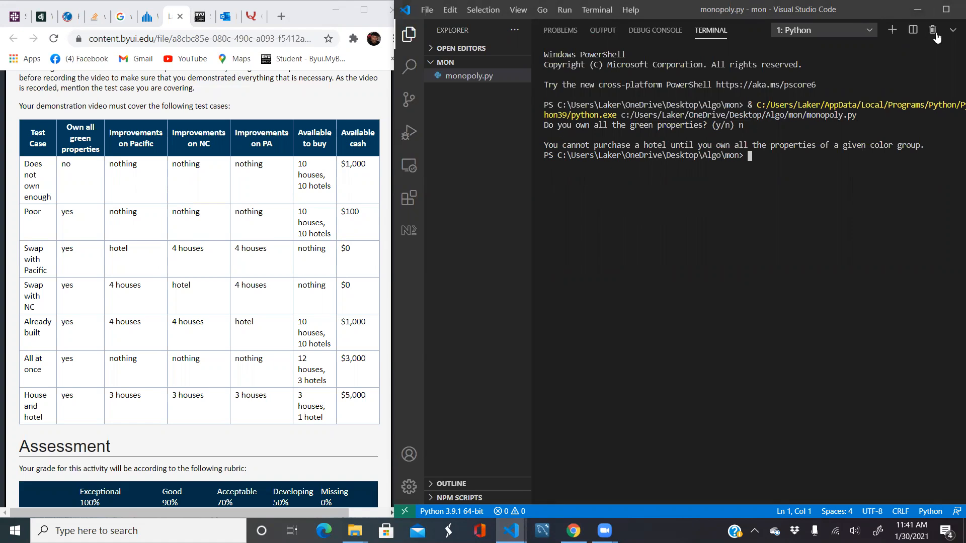
mouse_move(934, 30)
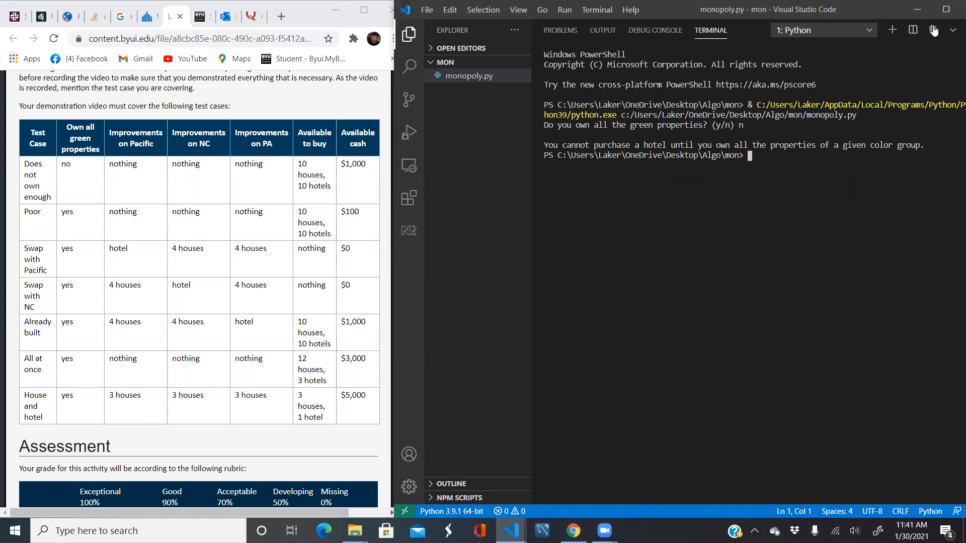
Kill the finished terminal and start monopoly.py again for the next case.
click(468, 75)
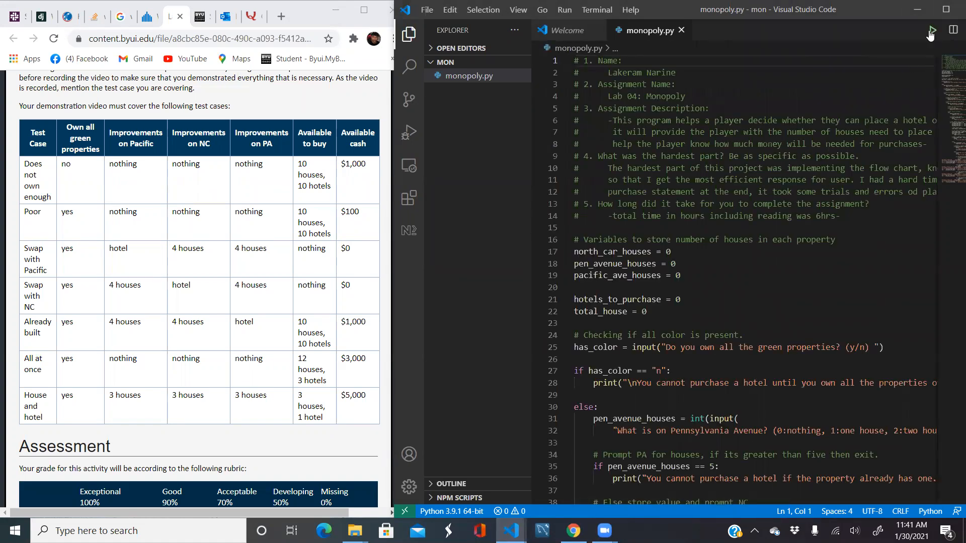
click(931, 28)
text(y)
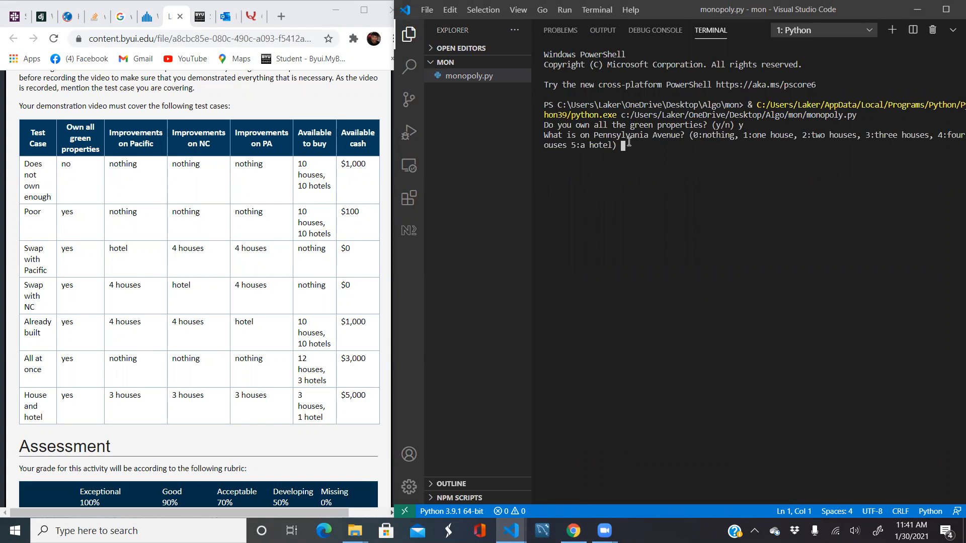
Enter 0 houses on Pennsylvania, North Carolina and Pacific, then 10 hotels and the cash amount.
text(0)
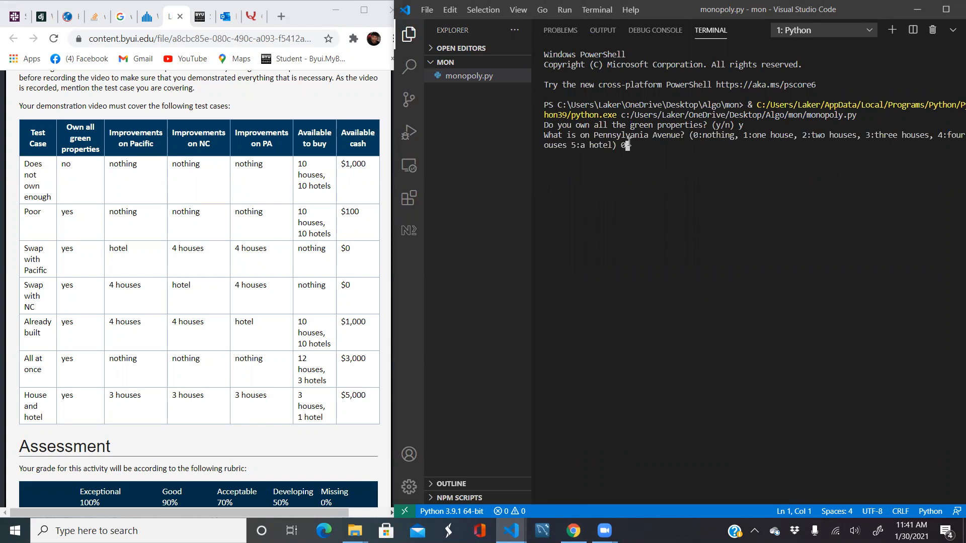
key(Enter)
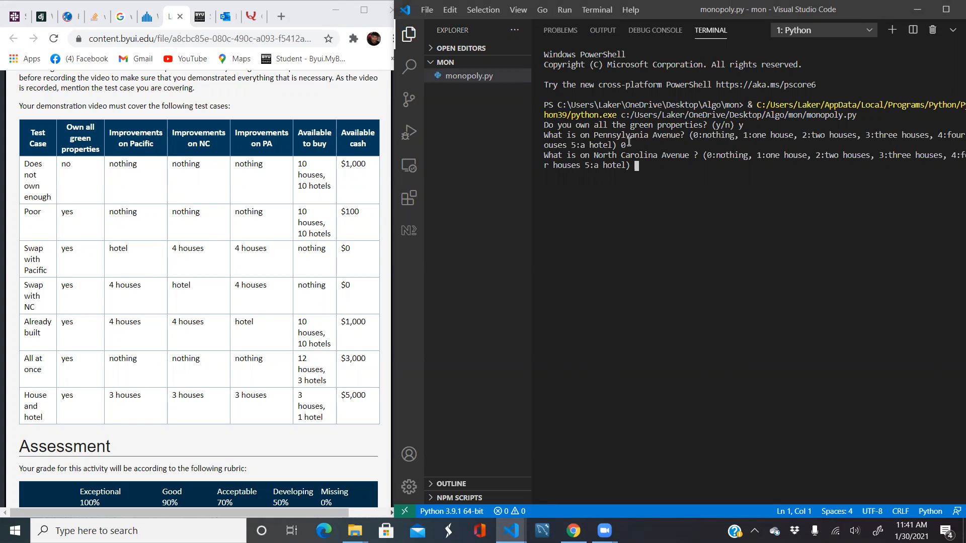
key(Enter)
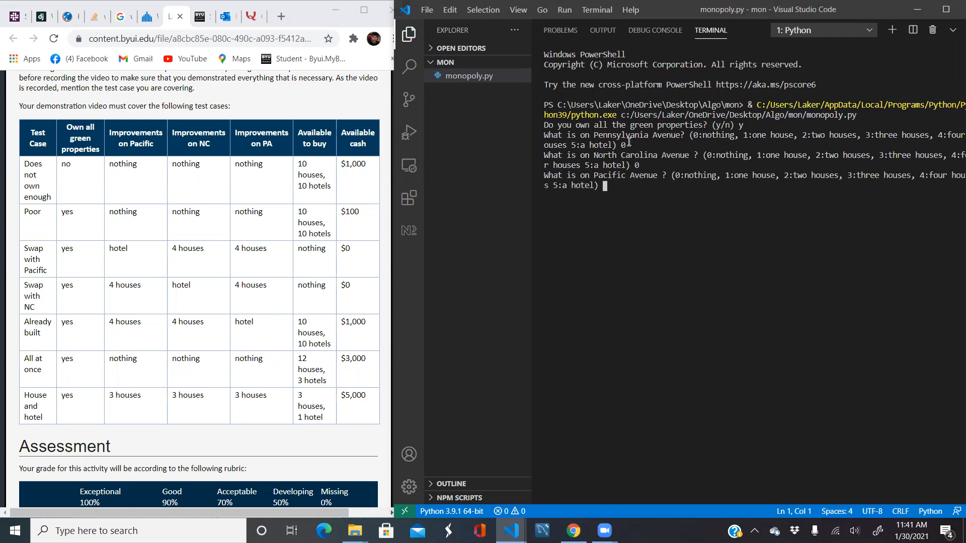
text(0)
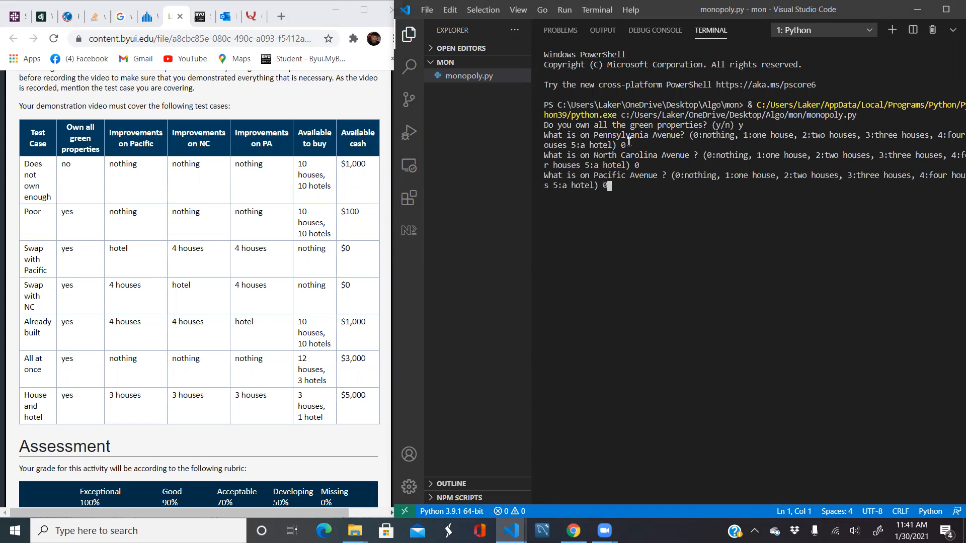
key(Enter)
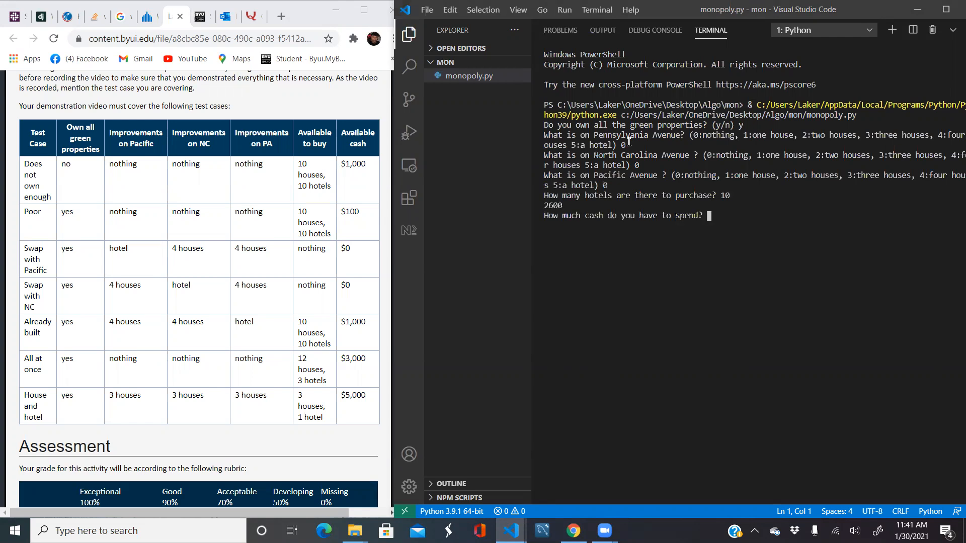
text(10)
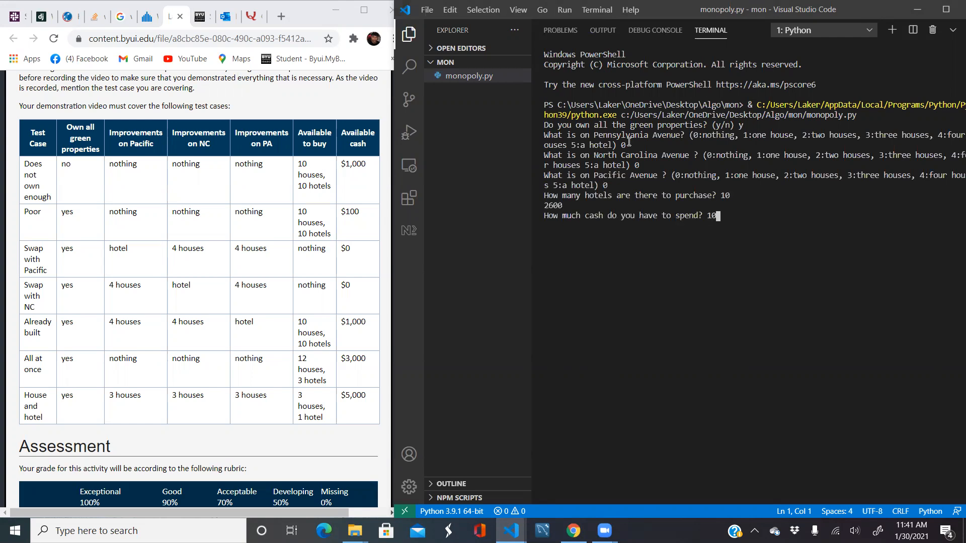
key(Enter)
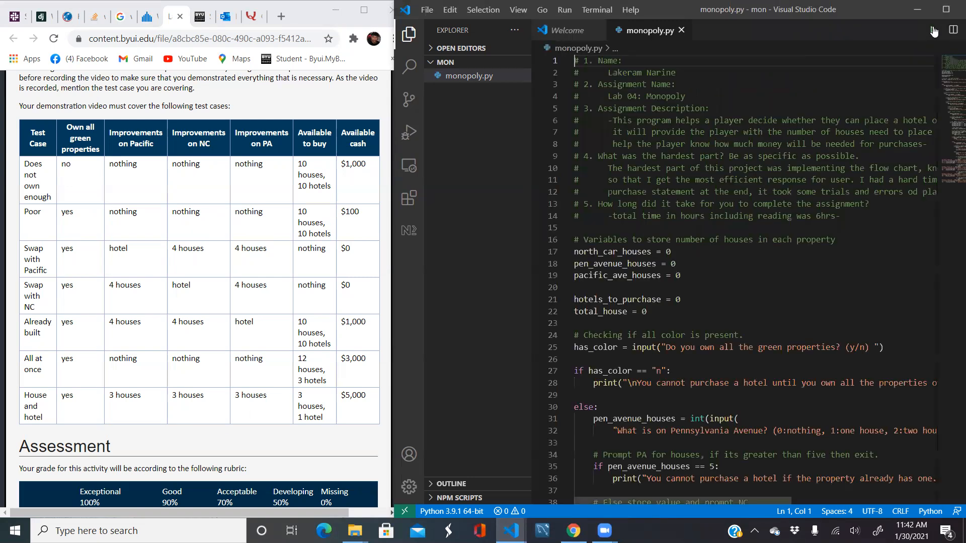
mouse_move(930, 30)
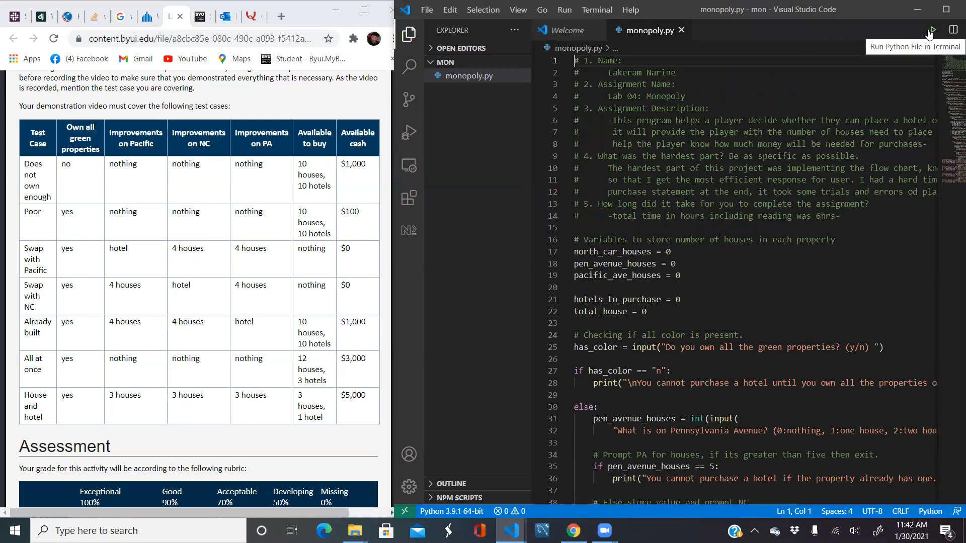
Run the Swap with Pacific case: y, 4 on Pennsylvania, 4 on North Carolina, 5 on Pacific.
click(930, 30)
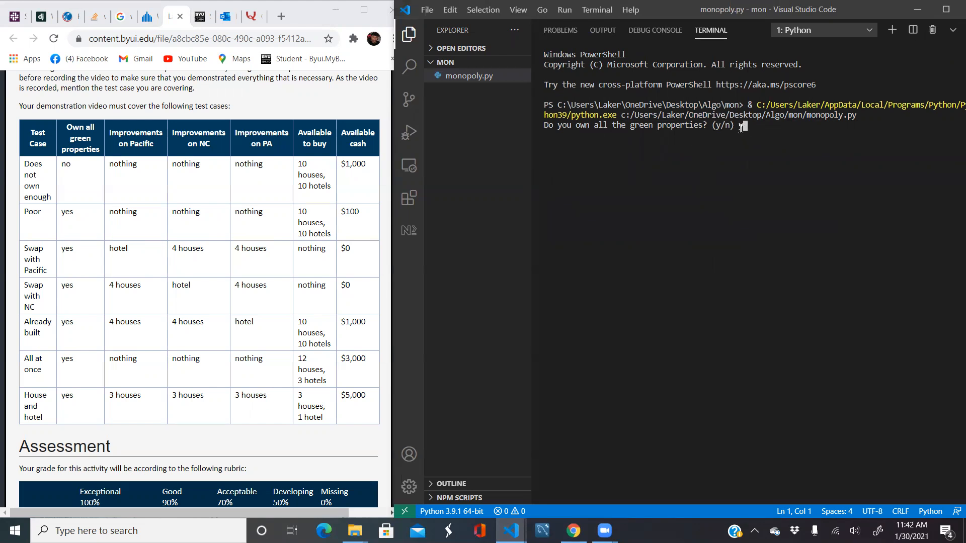
text(y)
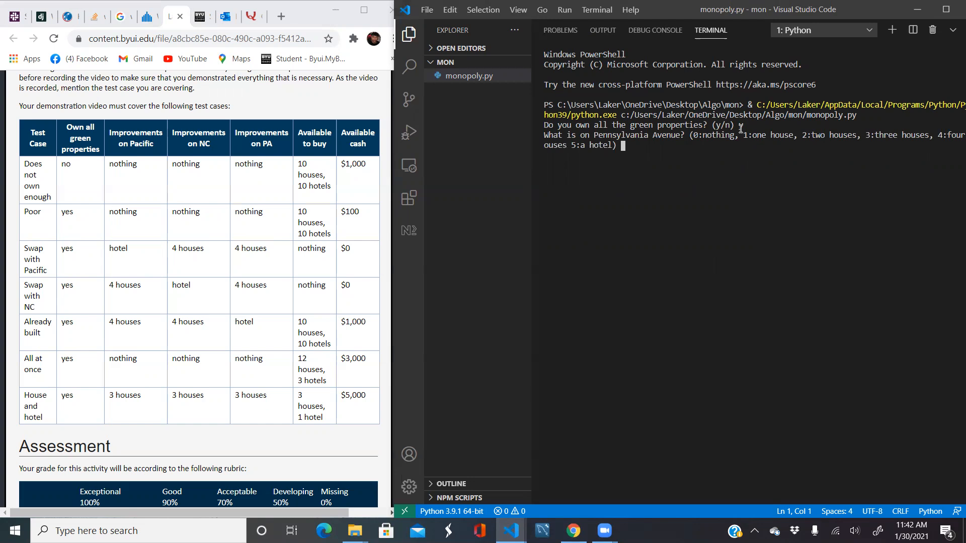
text(4)
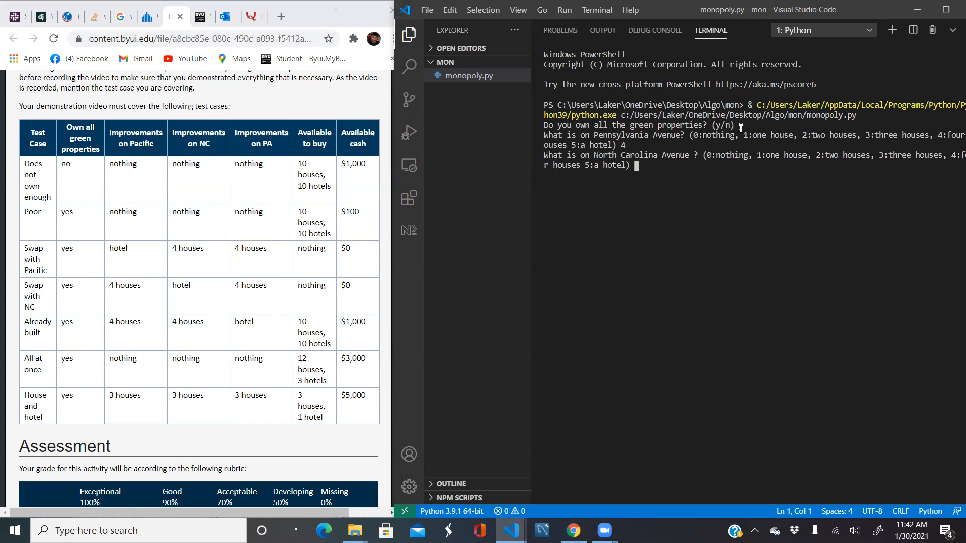
text(4)
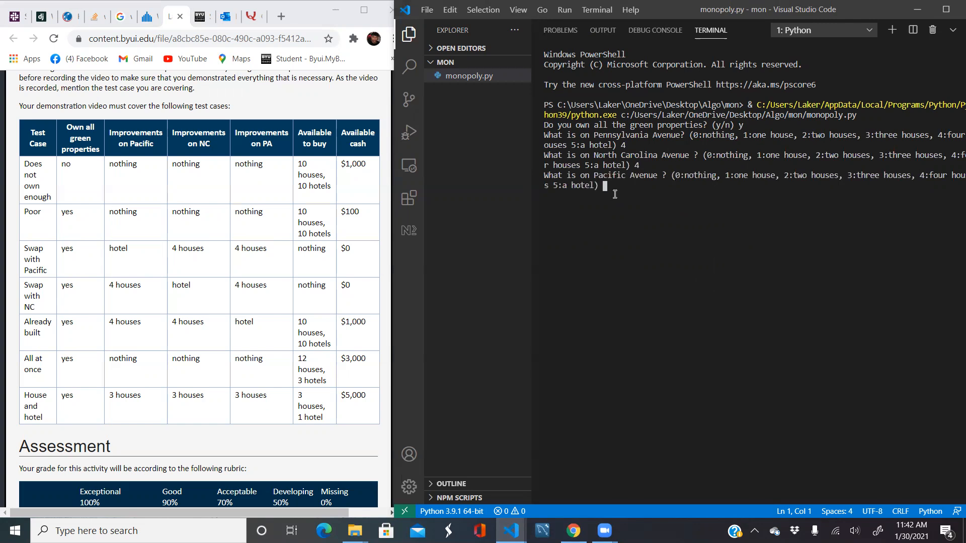
text(5)
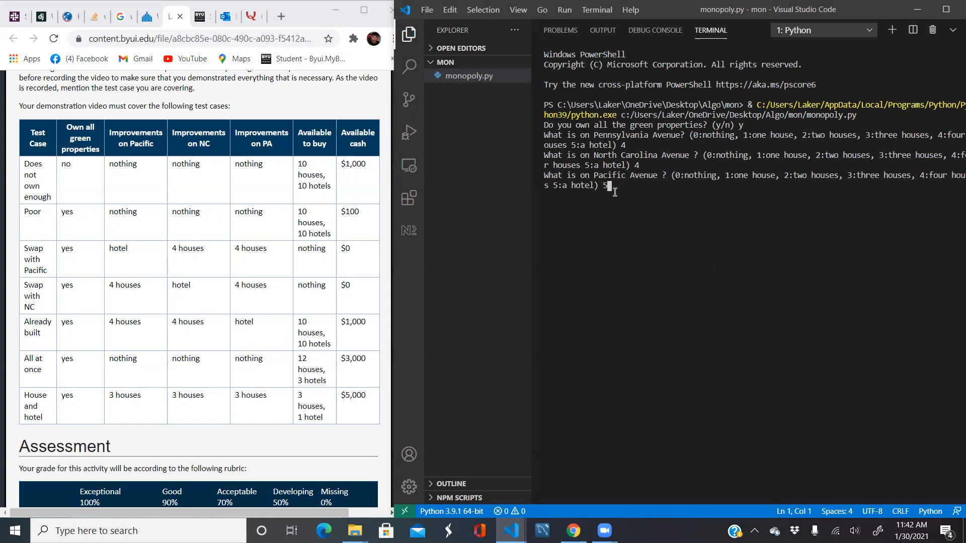
key(Enter)
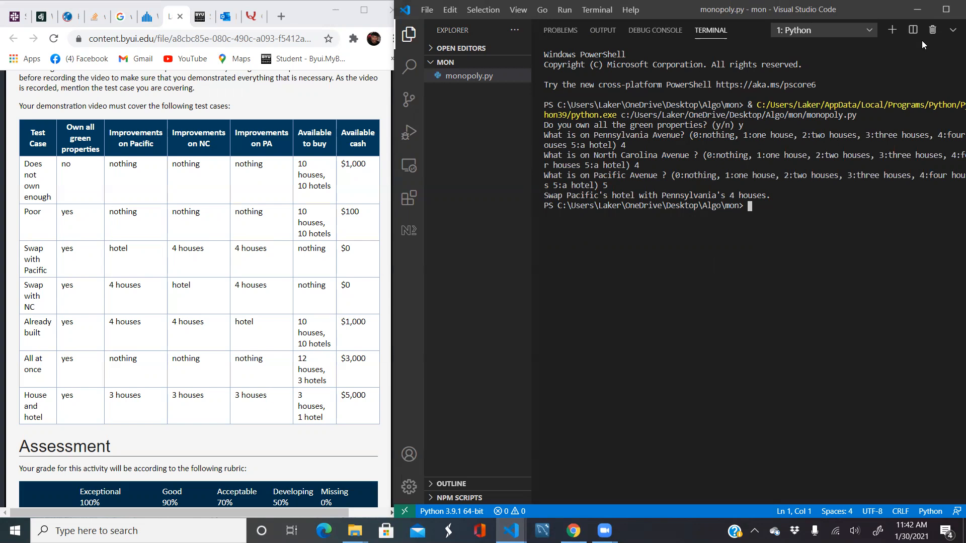
mouse_move(932, 29)
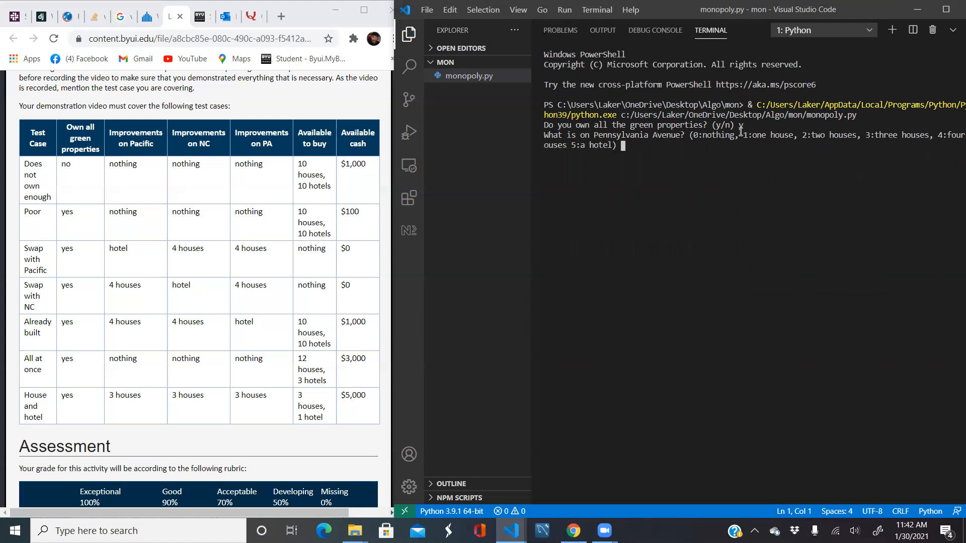
Enter 4 houses on Pennsylvania Avenue for the Swap with NC case.
text(4)
text(5)
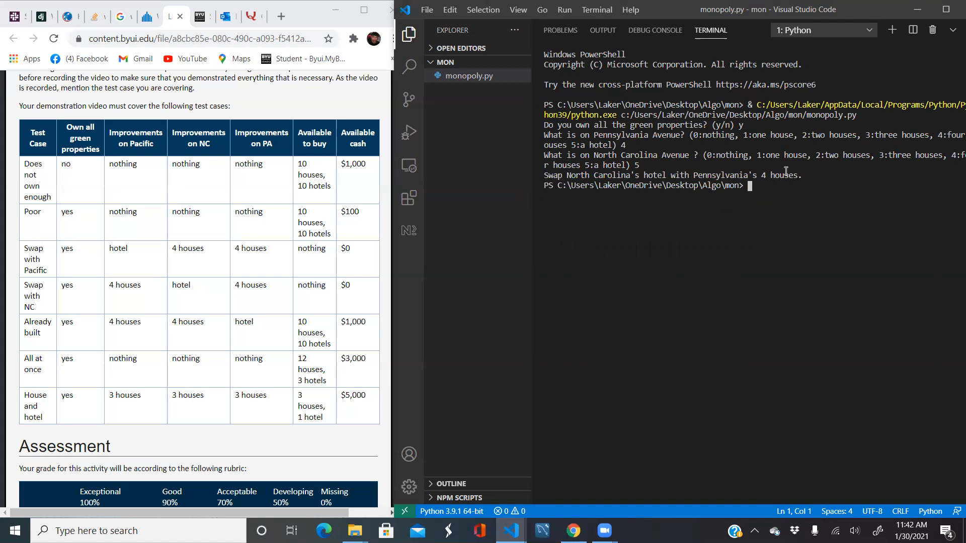
mouse_move(931, 30)
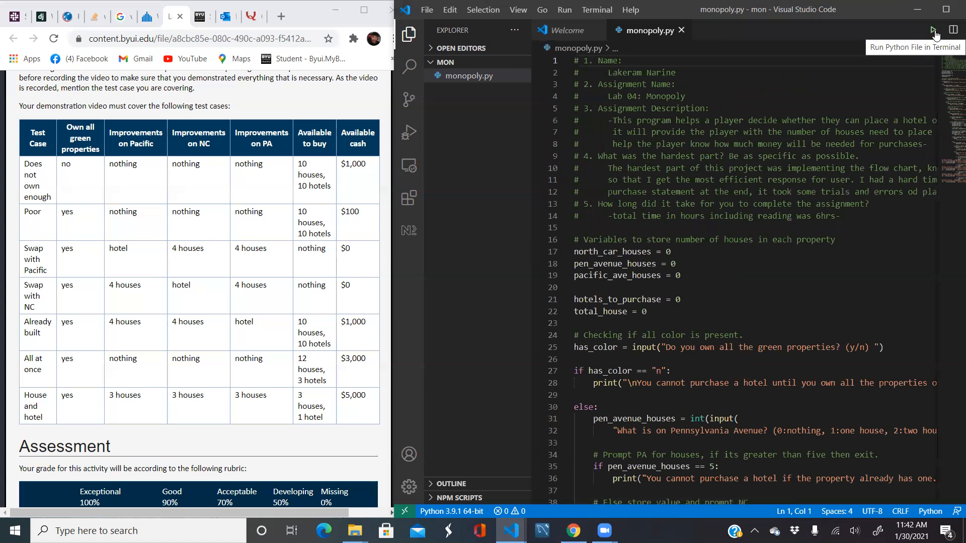
Run the Already built case and answer y to owning all green properties.
click(932, 29)
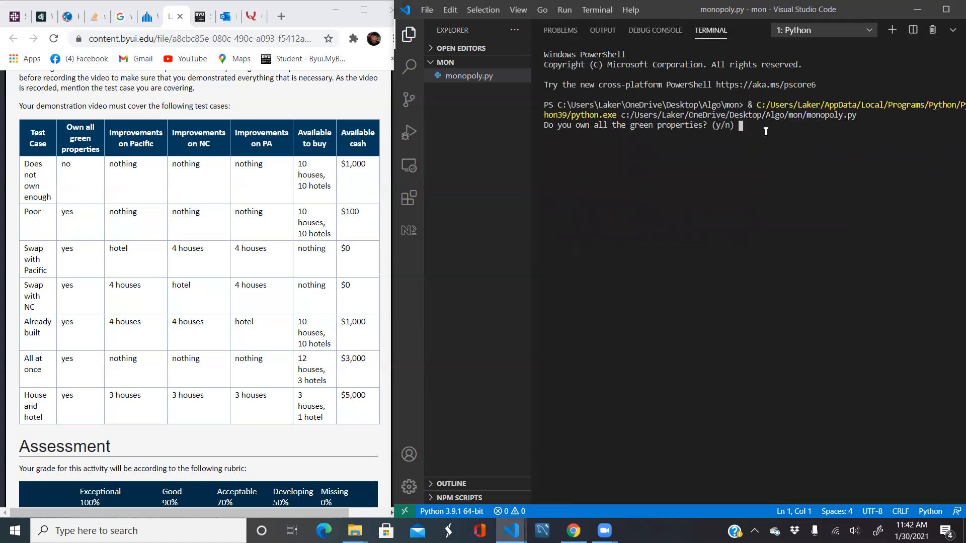
text(y)
text(5)
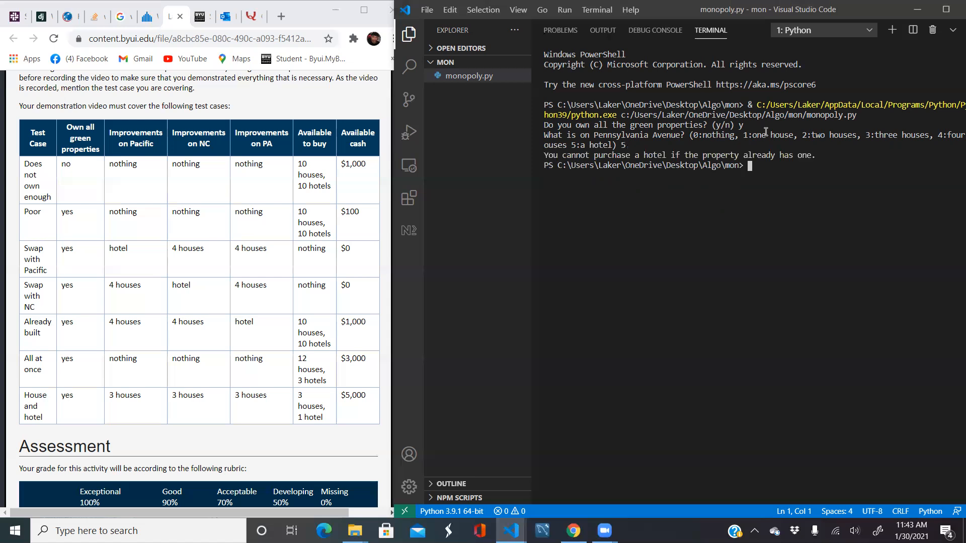
mouse_move(683, 175)
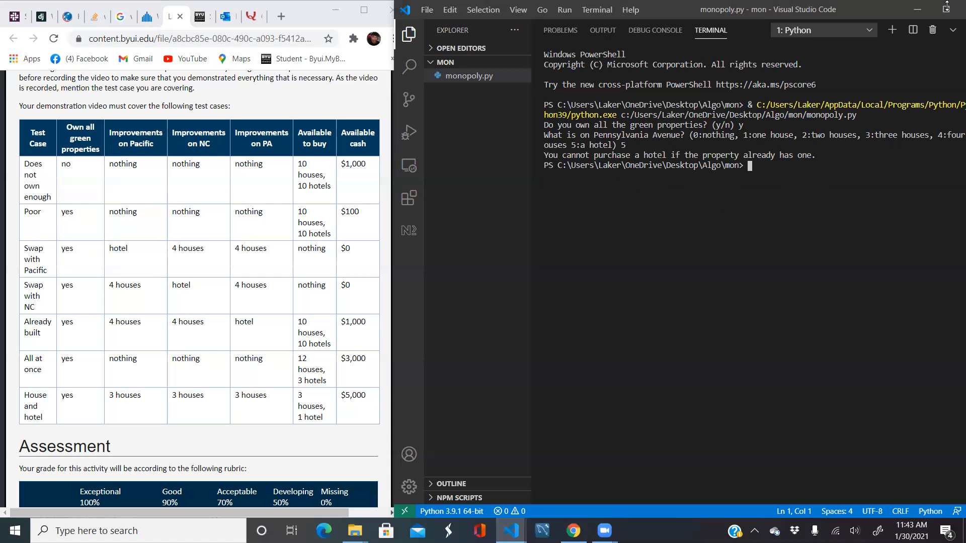
Kill the old terminal and start monopoly.py again with F5.
click(468, 76)
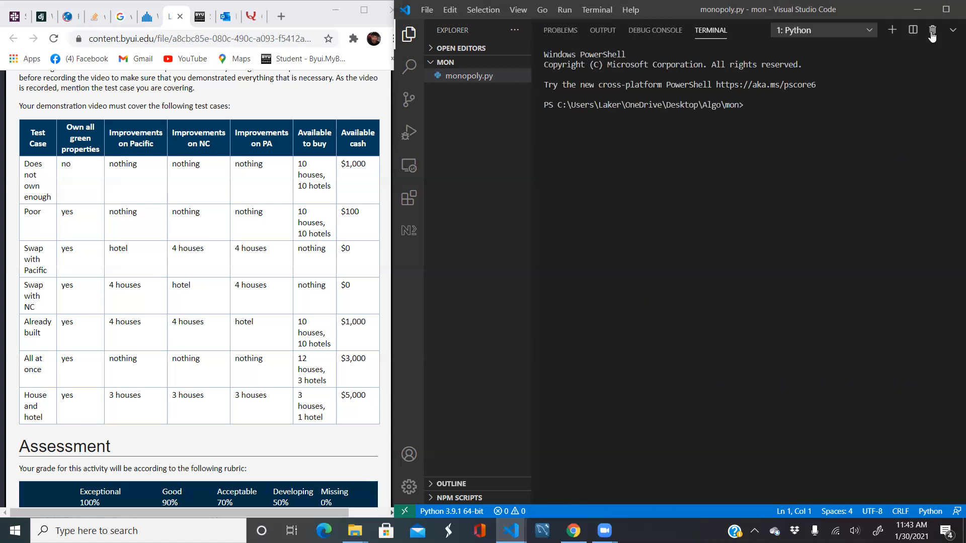
key(F5)
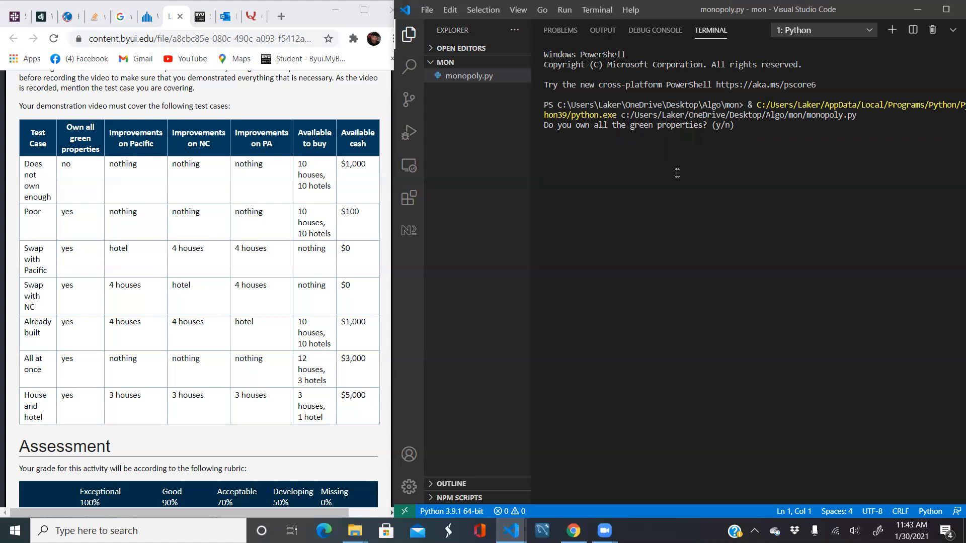
mouse_move(670, 169)
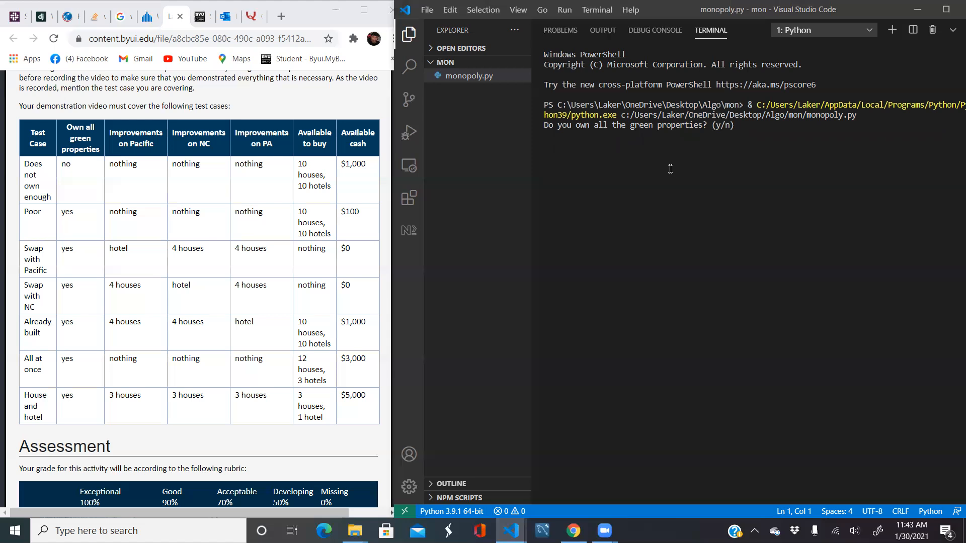
mouse_move(666, 164)
text(y)
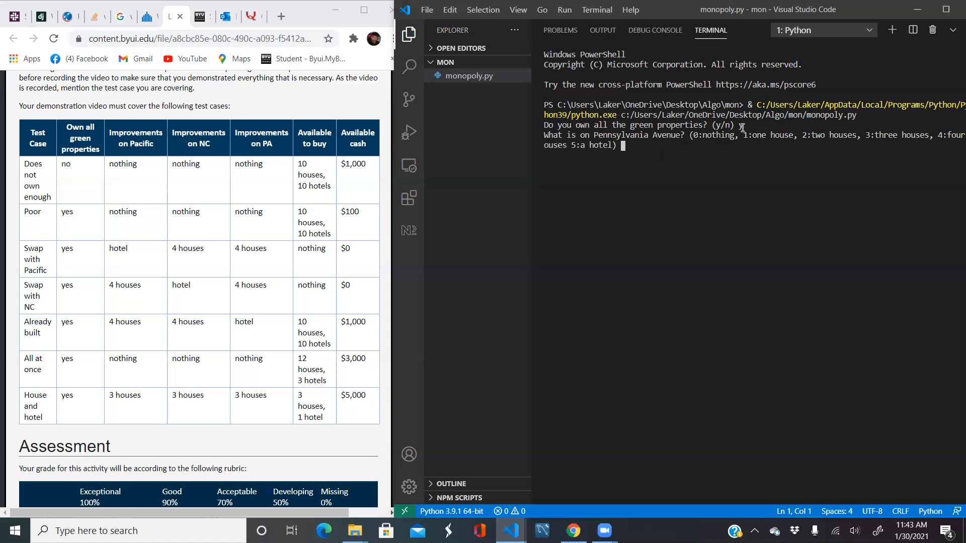
Enter 0 houses on the properties, 3 hotels available and 12 houses for the All at once case.
text(0)
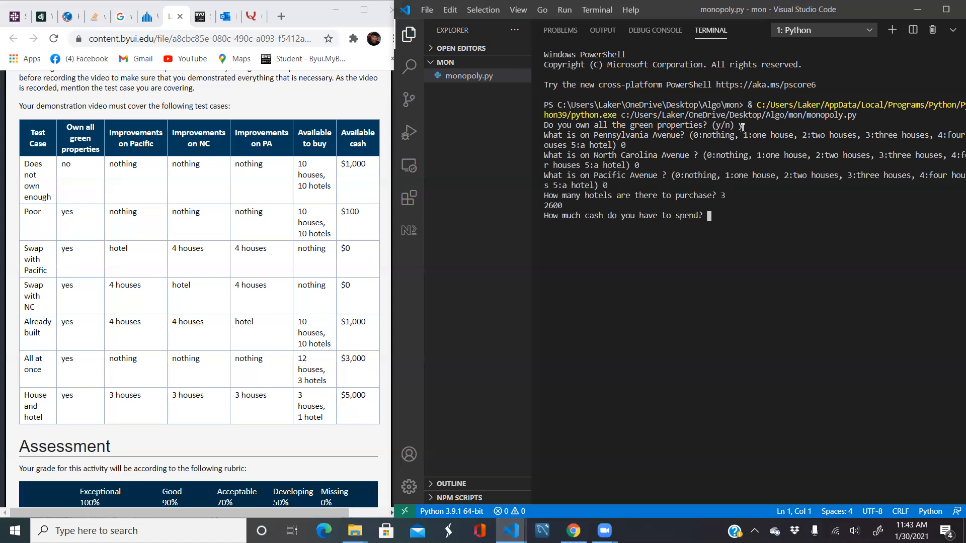
text(3000)
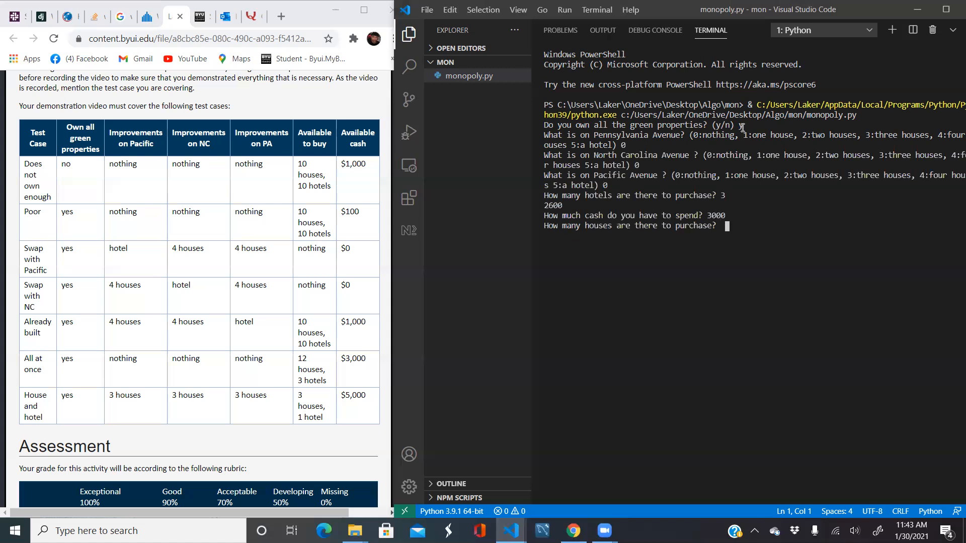
text(12)
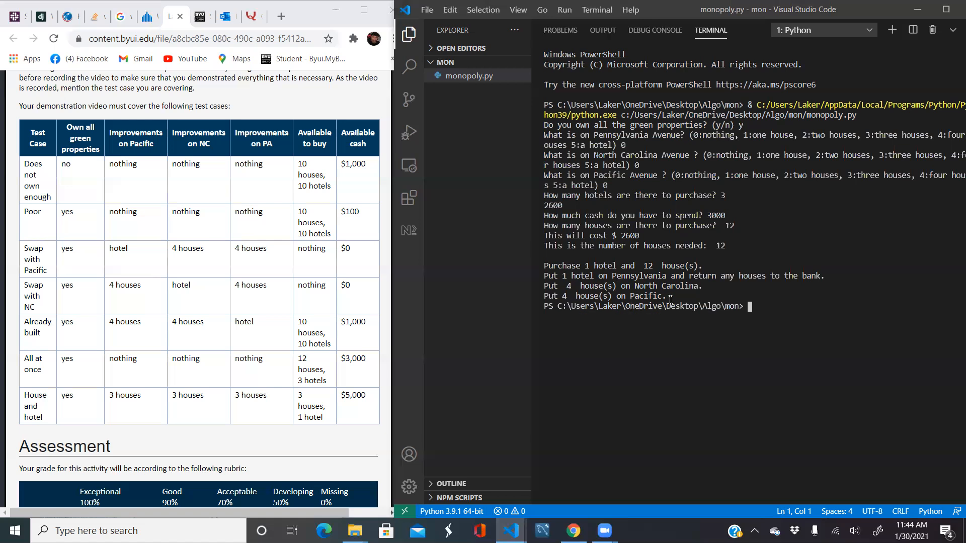
mouse_move(851, 145)
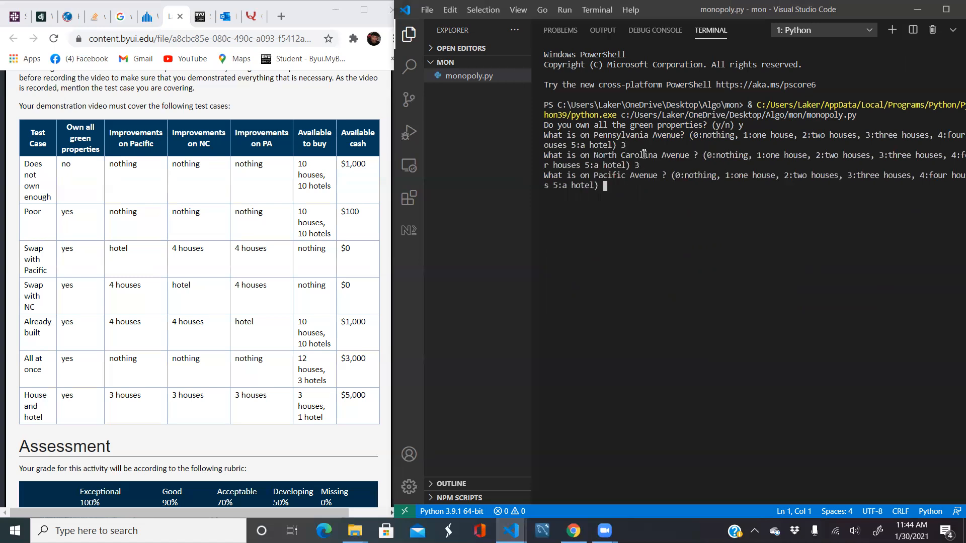
Enter 3 houses on Pacific, 1 hotel available and 5000 cash for the House and hotel case.
text(3)
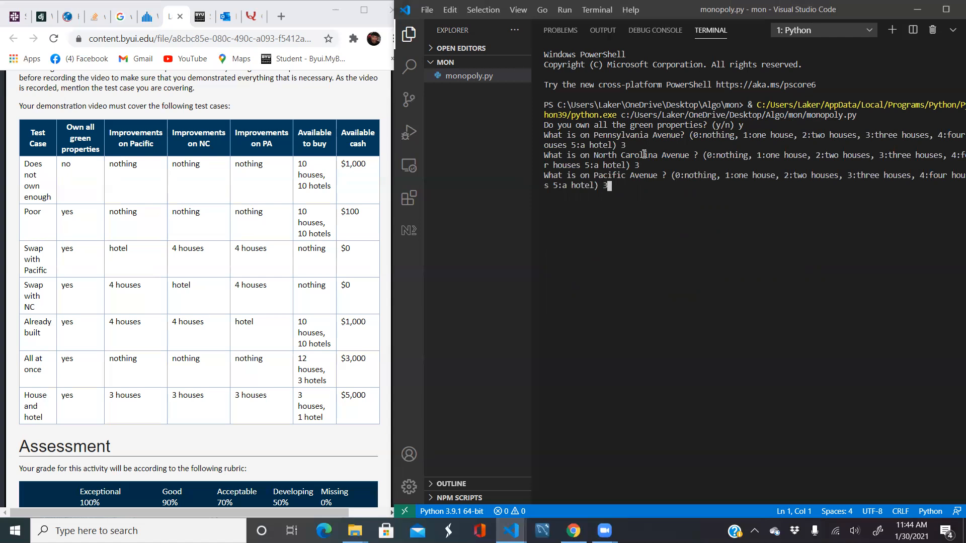
key(Enter)
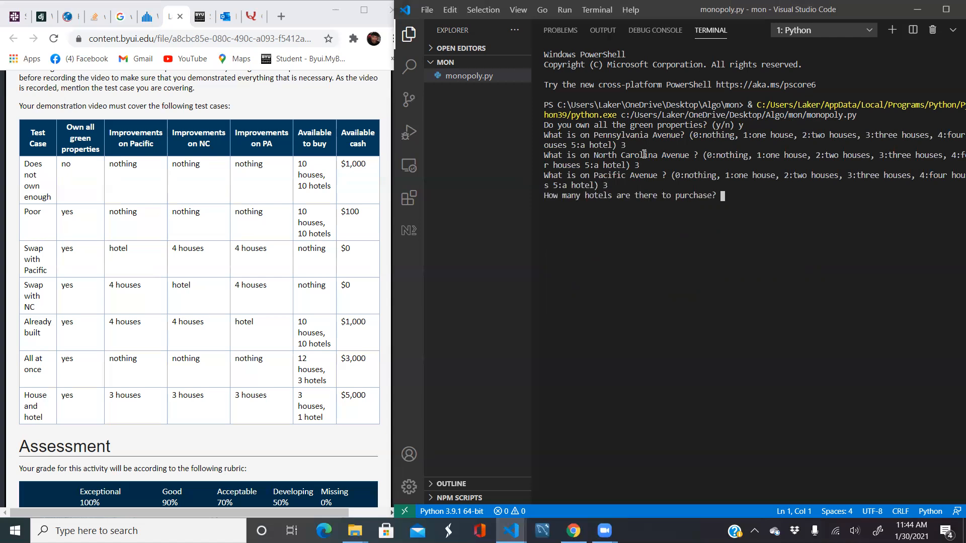
text(1)
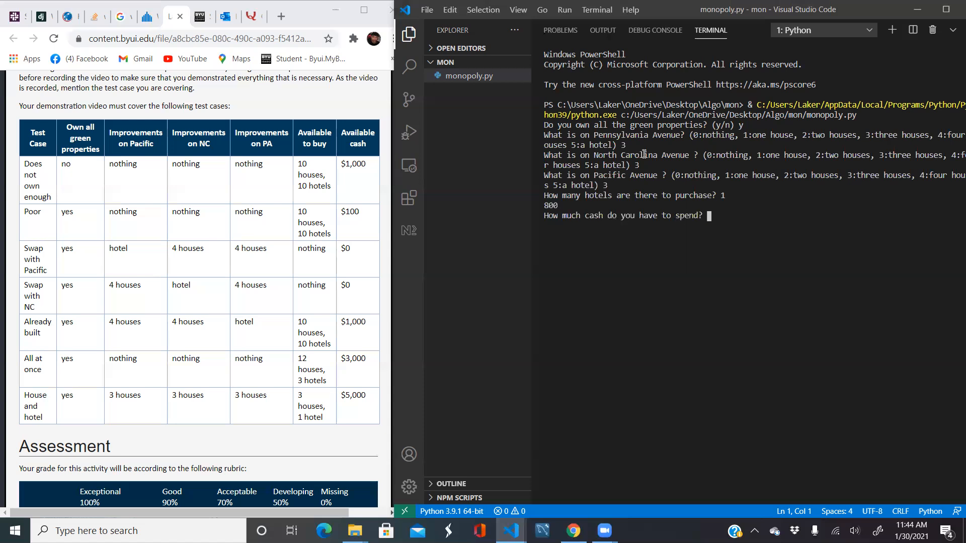
text(5000)
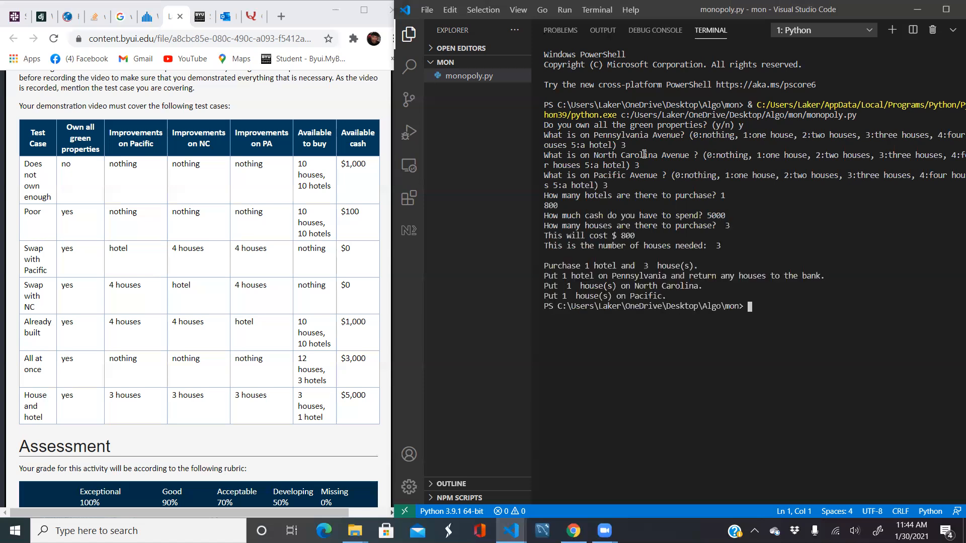
mouse_move(628, 246)
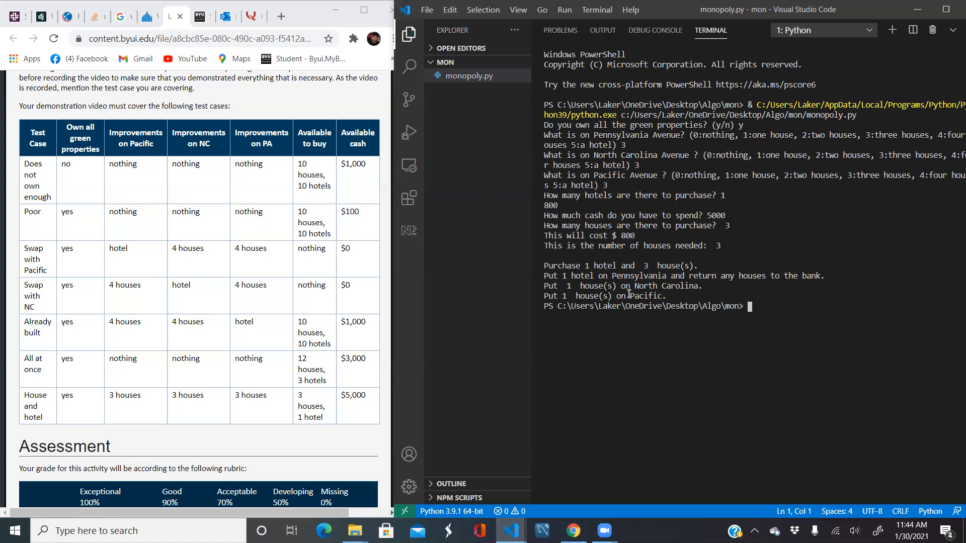
mouse_move(684, 291)
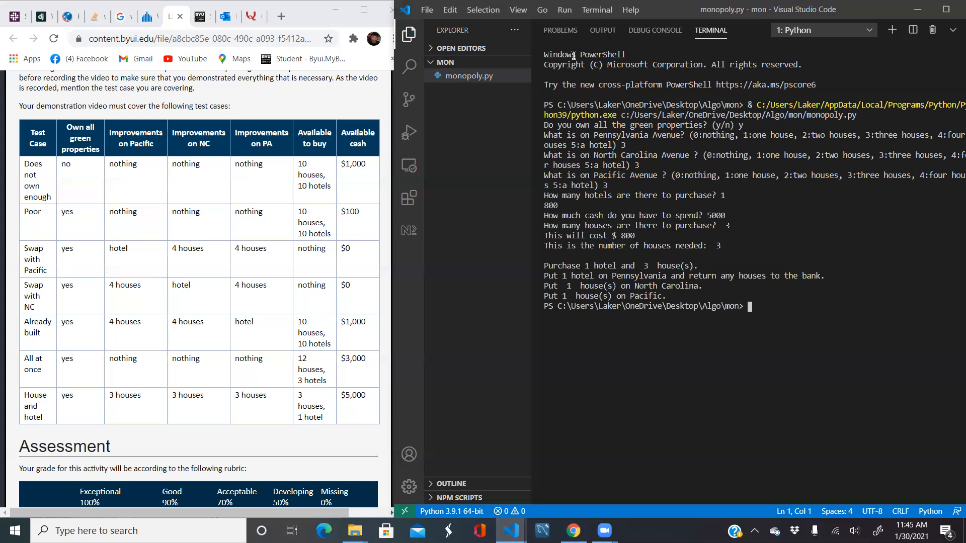
mouse_move(877, 51)
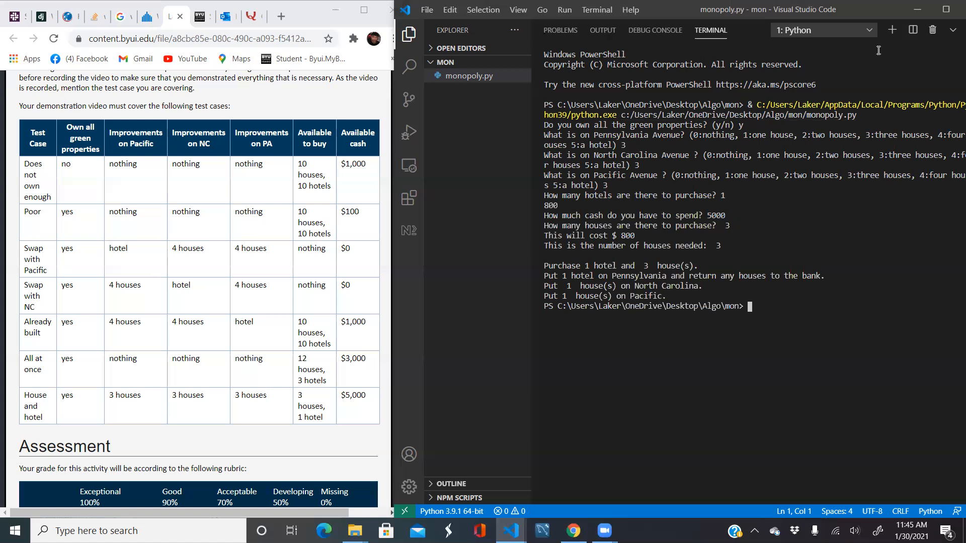
mouse_move(954, 31)
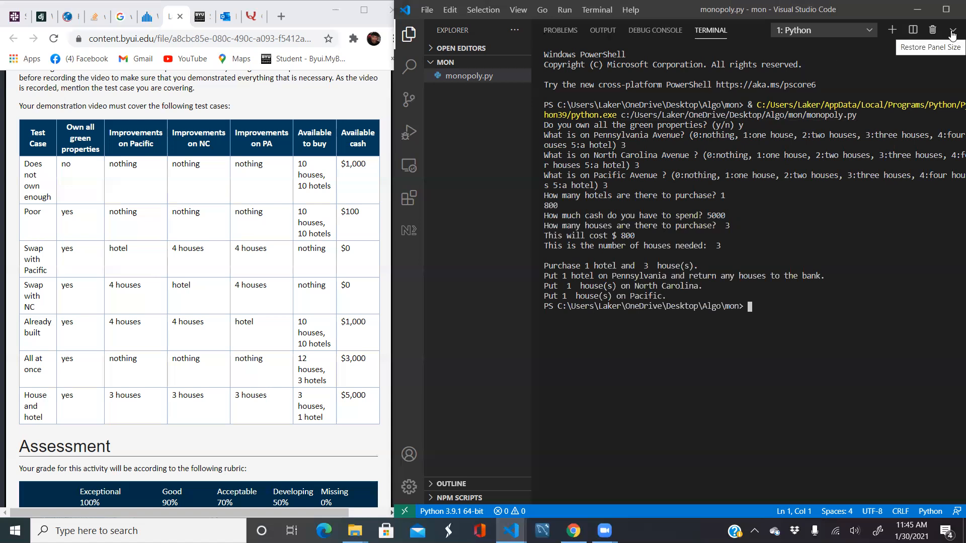